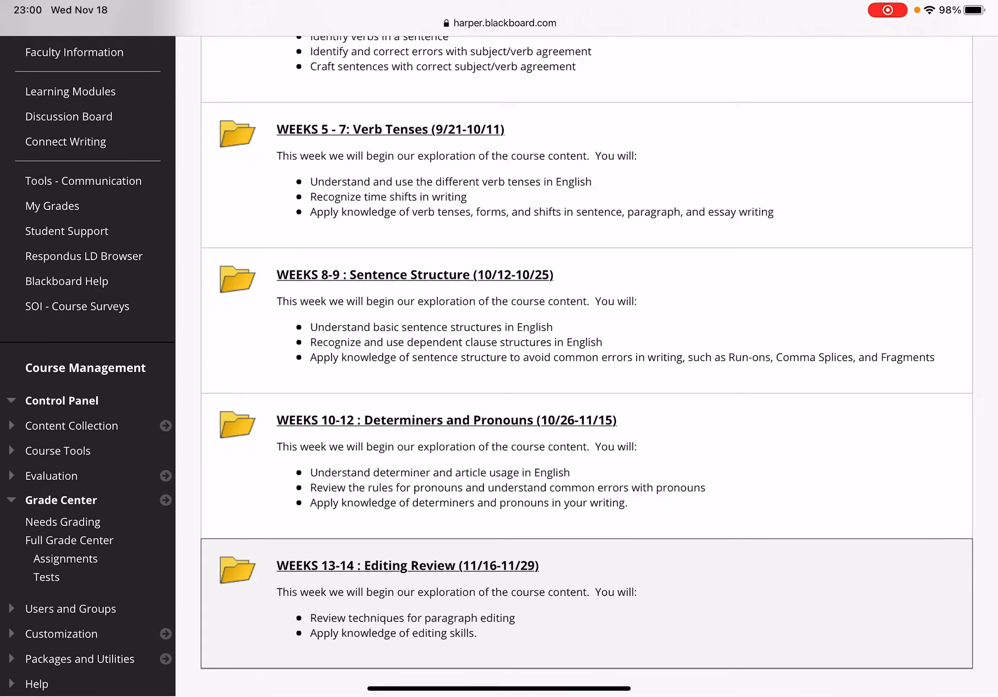
Open the WEEKS 13-14: Editing Review (11/16-11/29) module from the Learning Modules page.
left_click(406, 565)
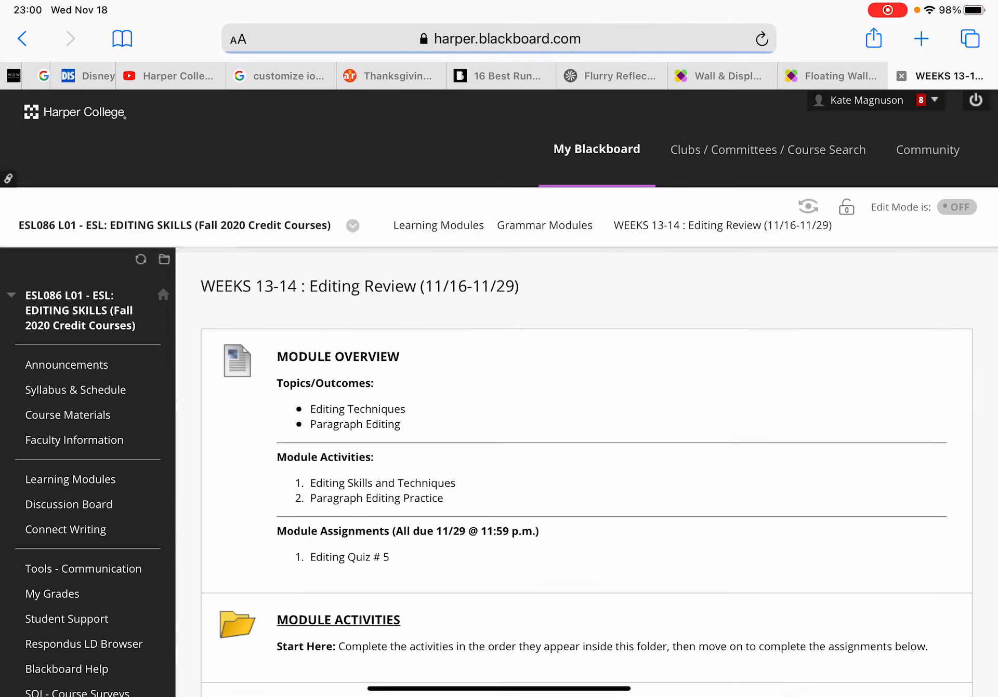
scroll("down", 3)
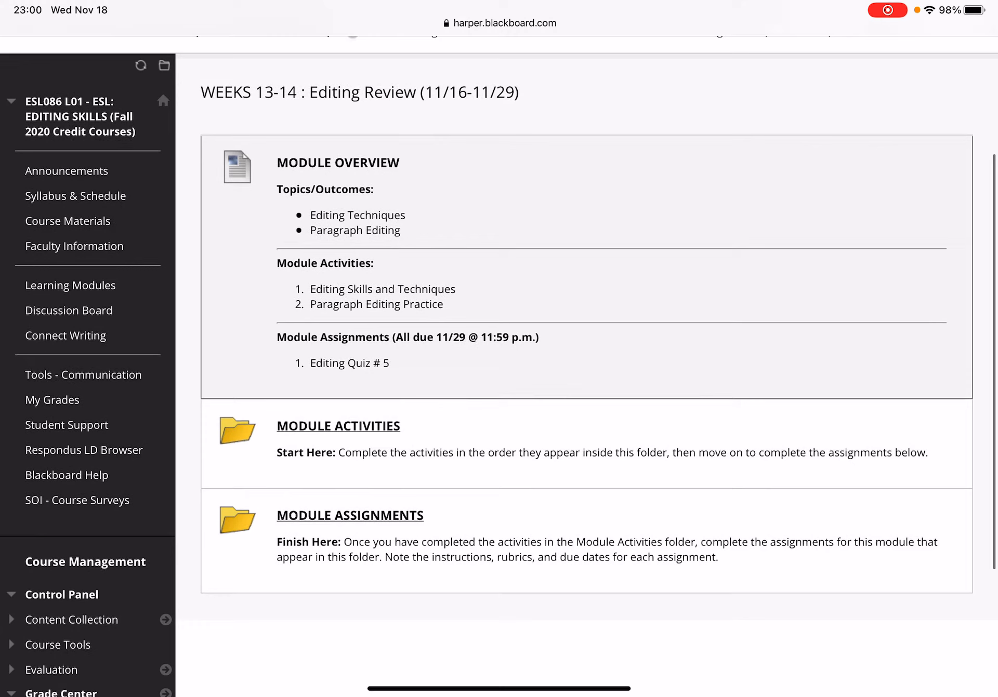
scroll("up", 3)
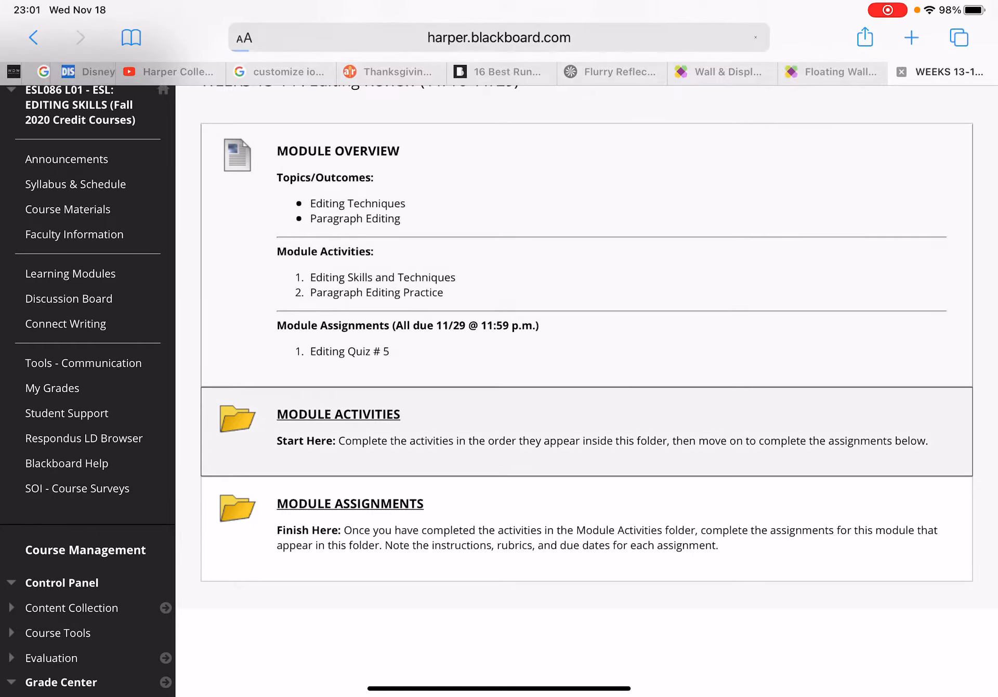
Open the MODULE ACTIVITIES folder listing Editing Skills and Paragraph Editing Practice.
left_click(338, 414)
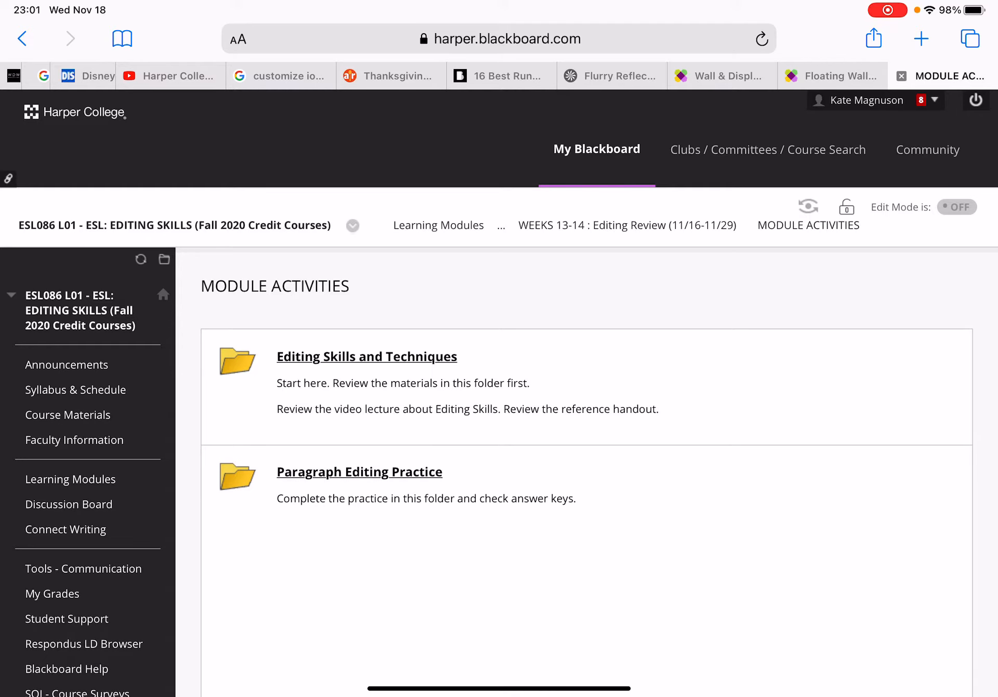
left_click(366, 356)
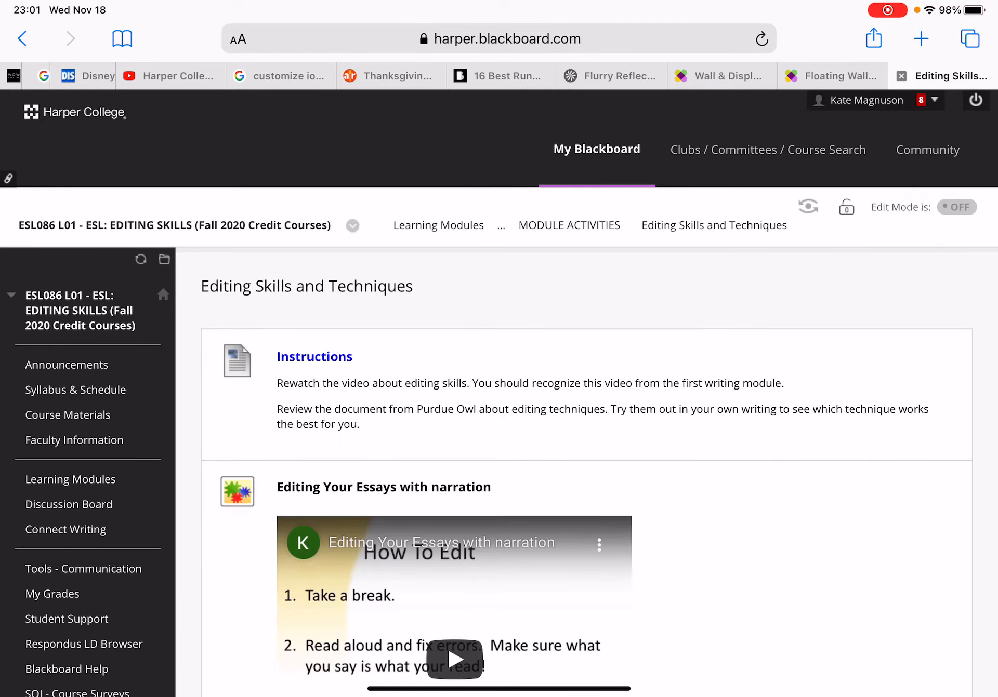
scroll("down", 3)
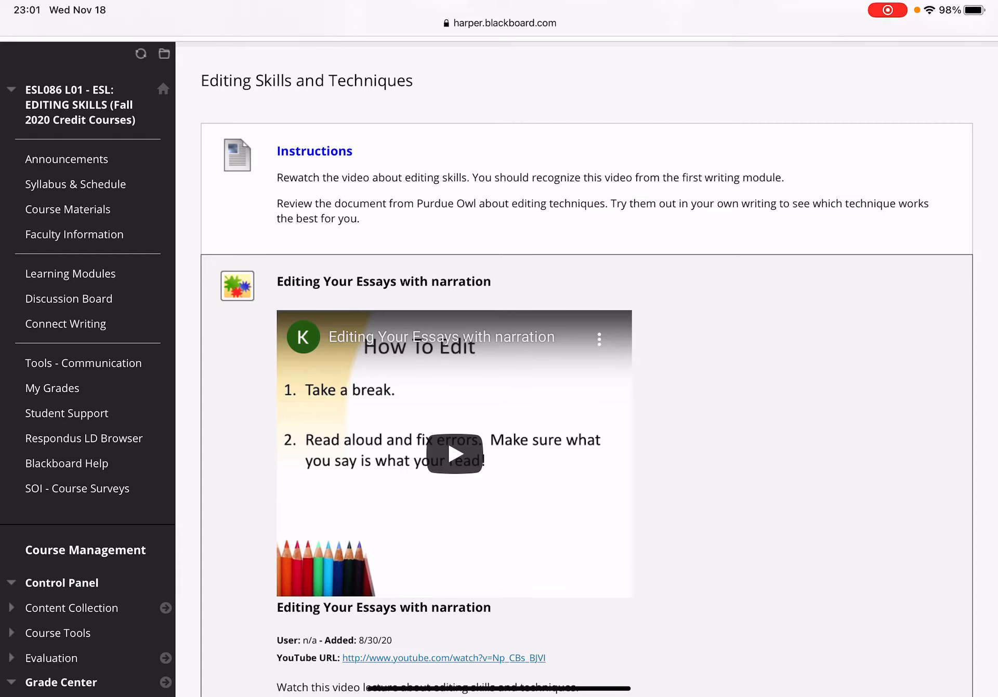
scroll("down", 3)
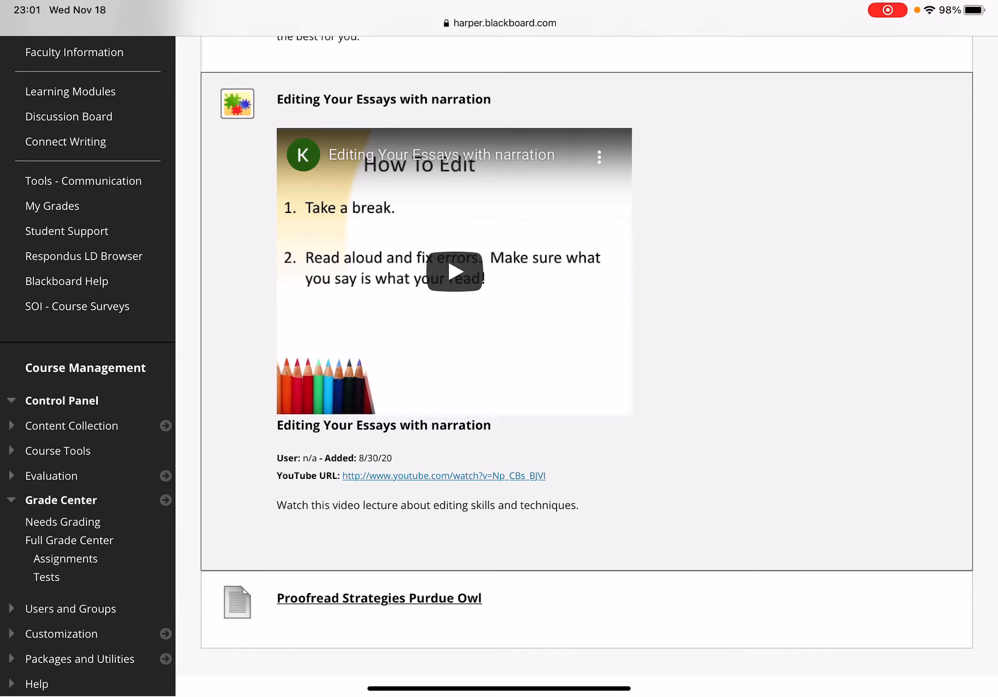
scroll("up", 3)
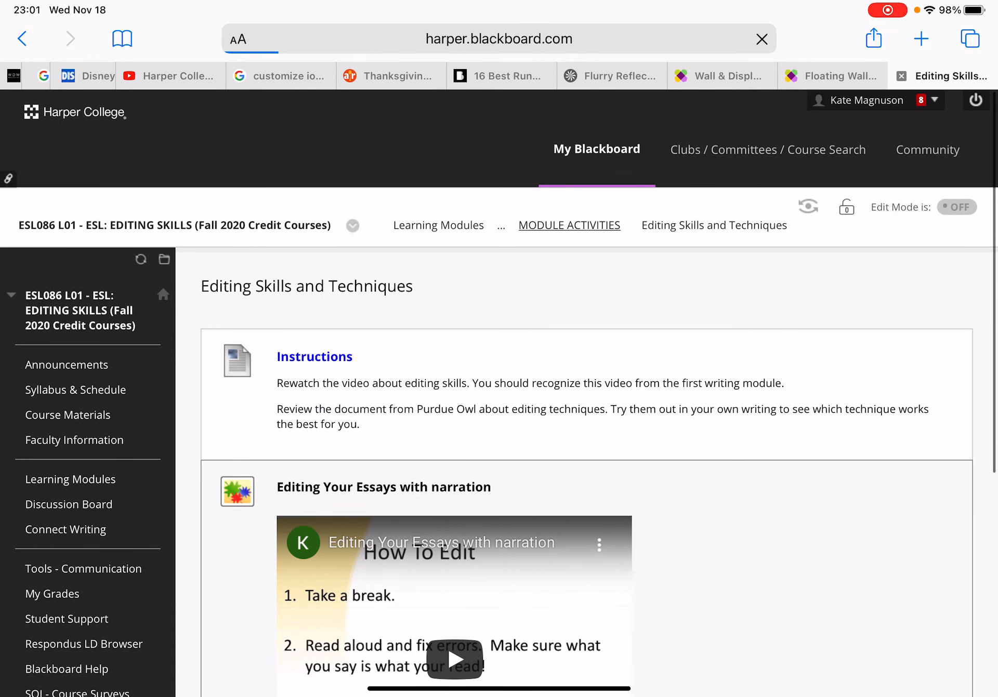
left_click(568, 224)
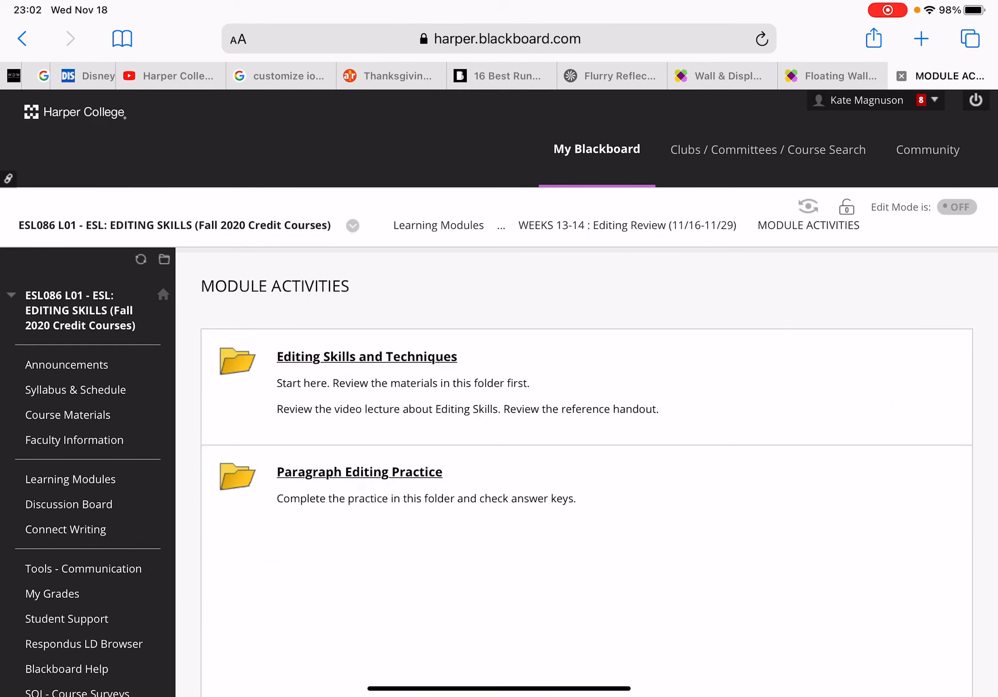
View Paragraph Editing Practice, then open the MODULE ASSIGNMENTS folder listing Editing Quiz 5.
left_click(359, 471)
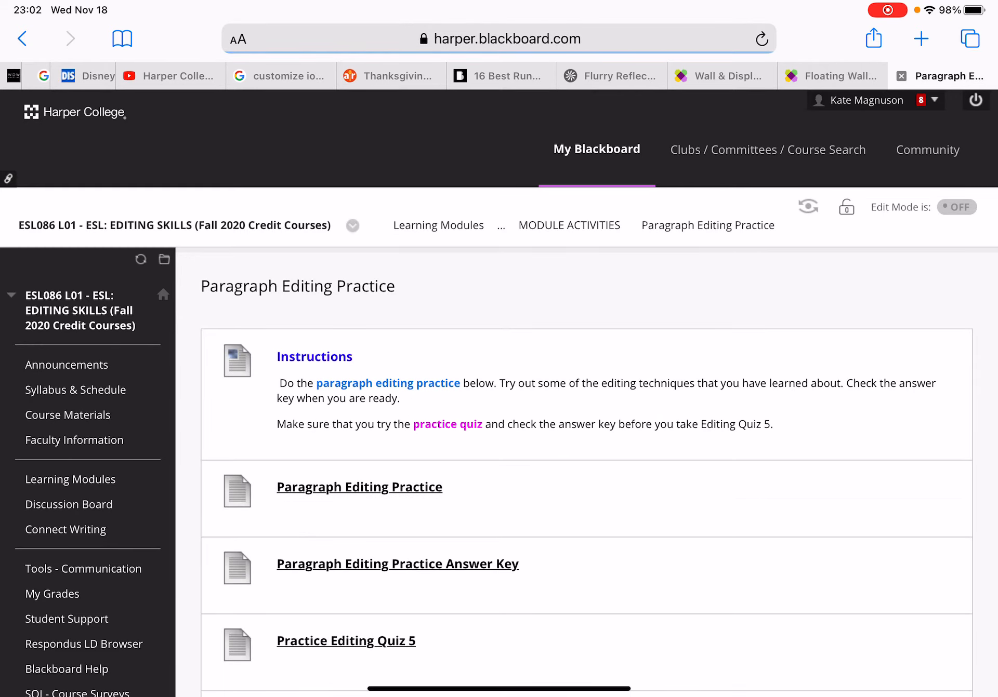
scroll("down", 3)
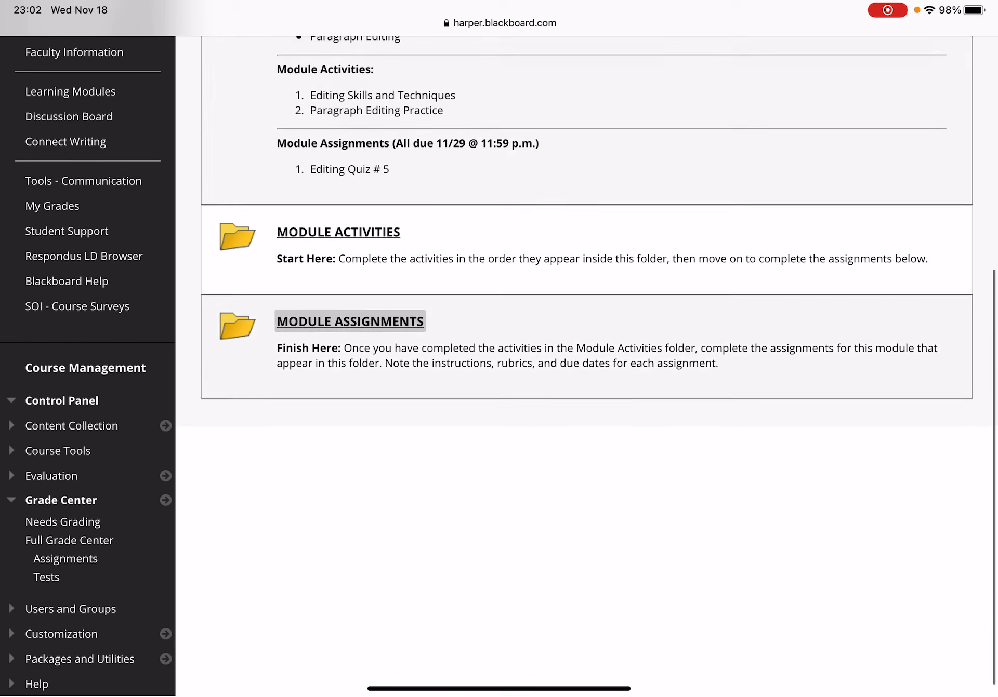
left_click(349, 321)
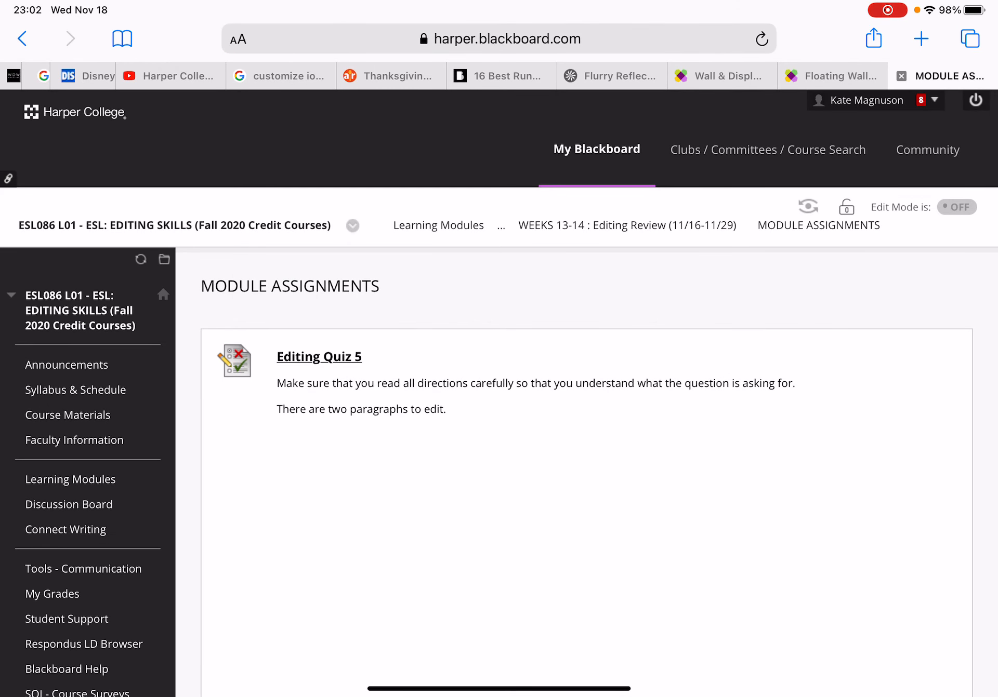